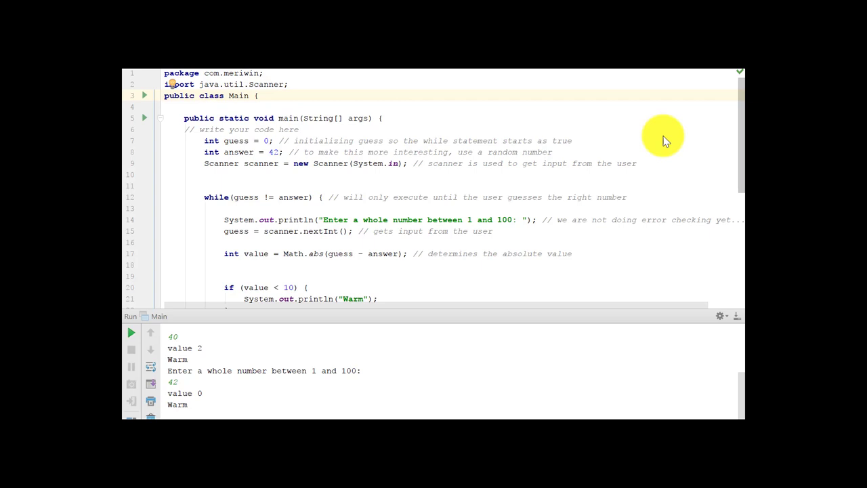
pyautogui.moveTo(306, 93)
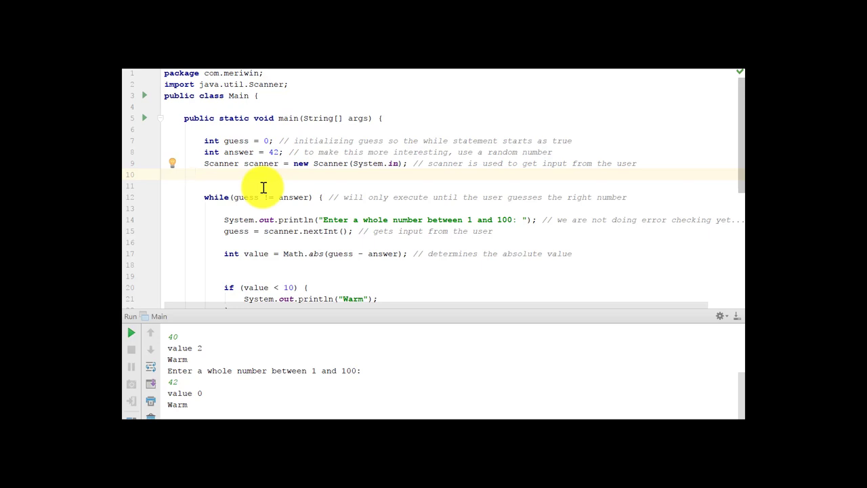
pyautogui.scroll(-3)
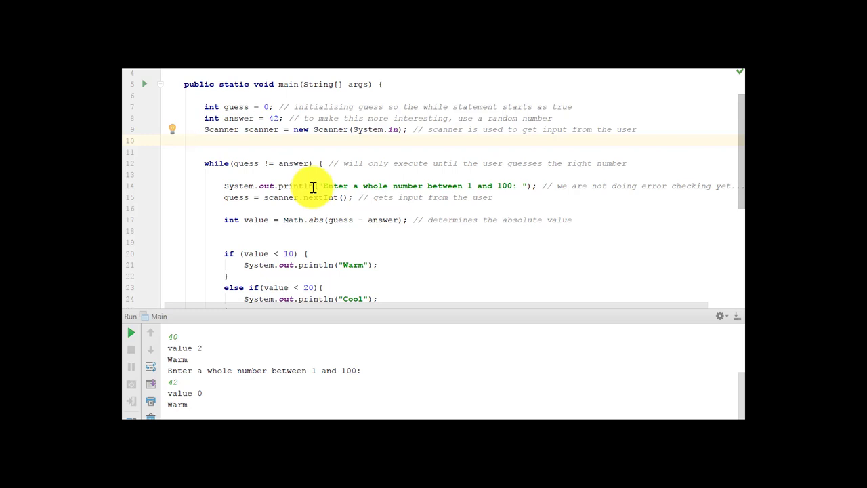
pyautogui.moveTo(208, 202)
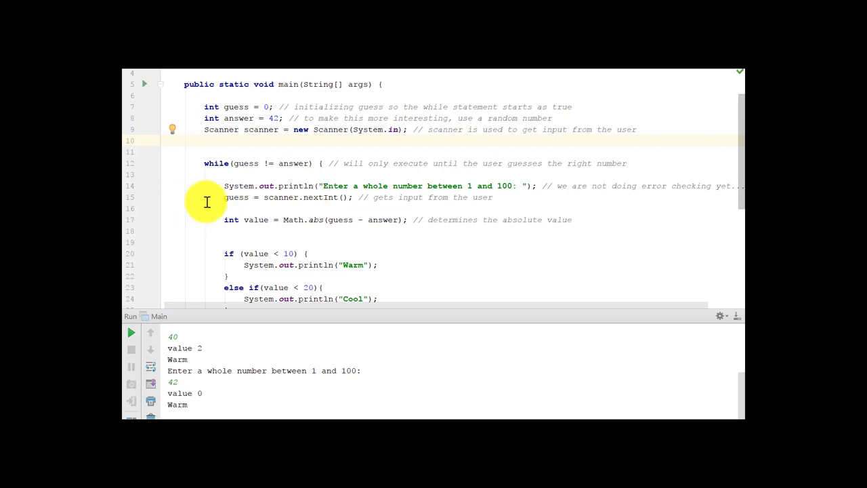
pyautogui.moveTo(336, 312)
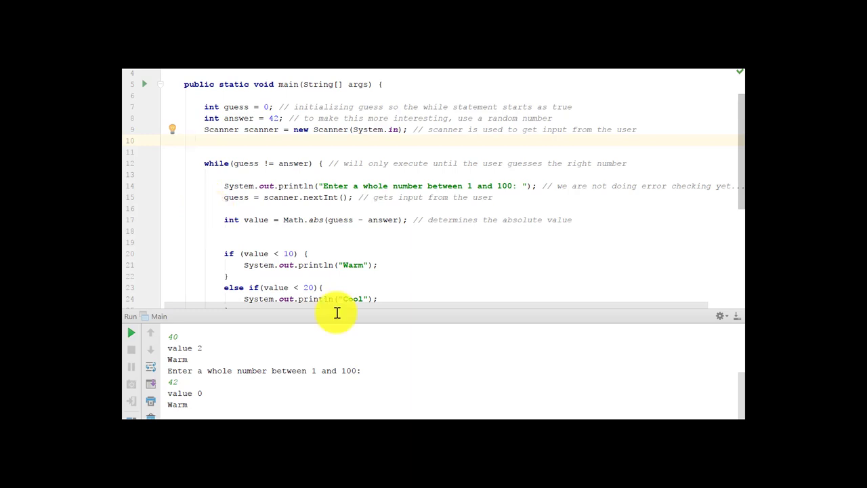
pyautogui.moveTo(264, 227)
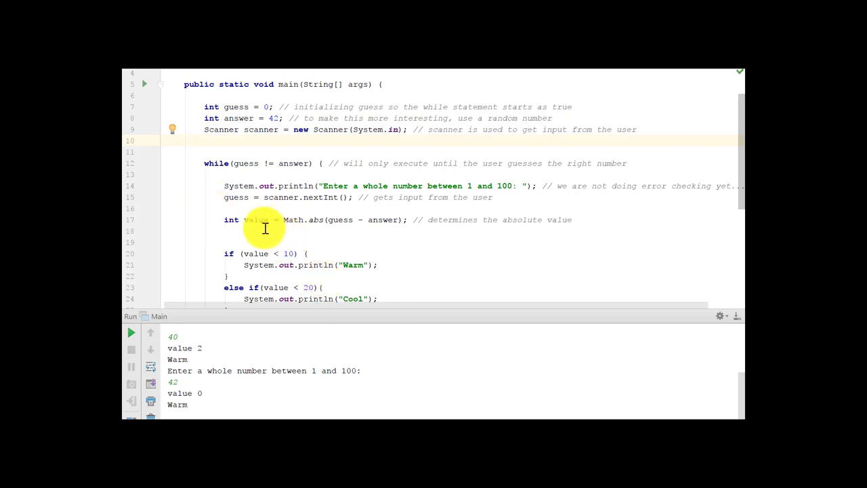
pyautogui.moveTo(313, 228)
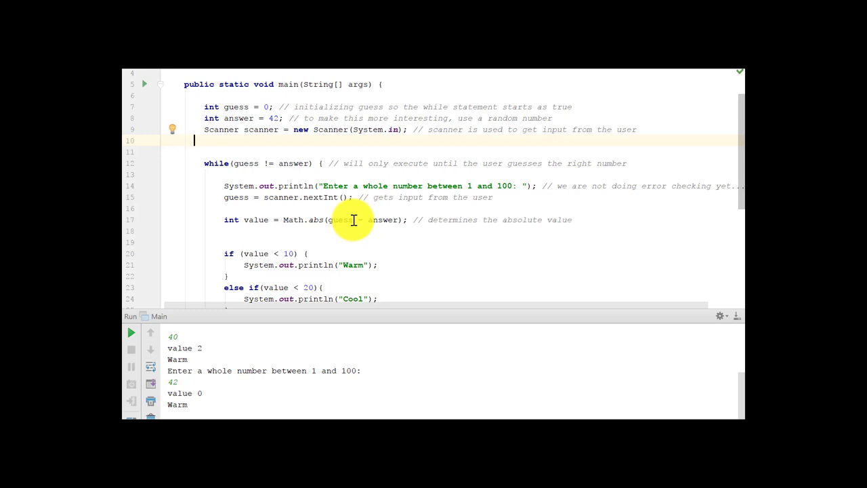
pyautogui.scroll(-3)
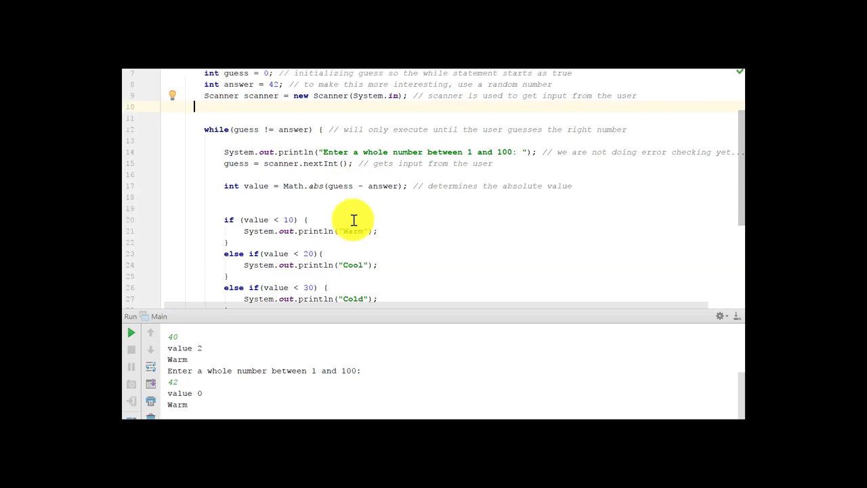
pyautogui.moveTo(325, 243)
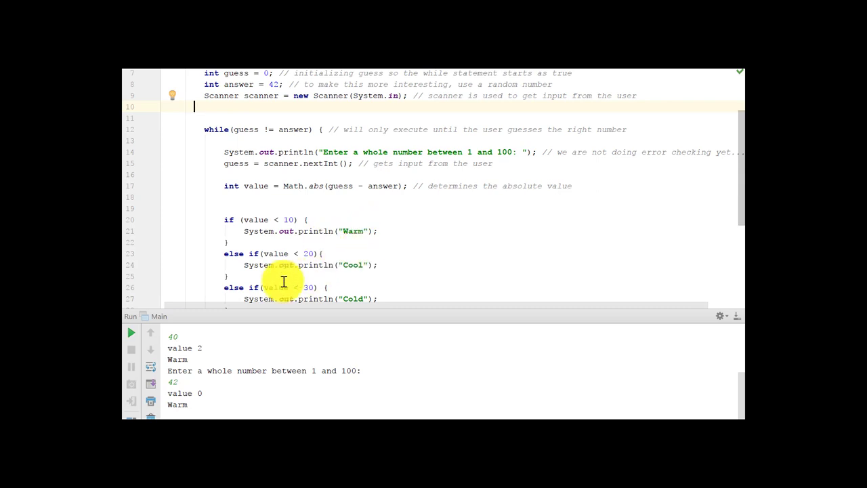
pyautogui.moveTo(299, 262)
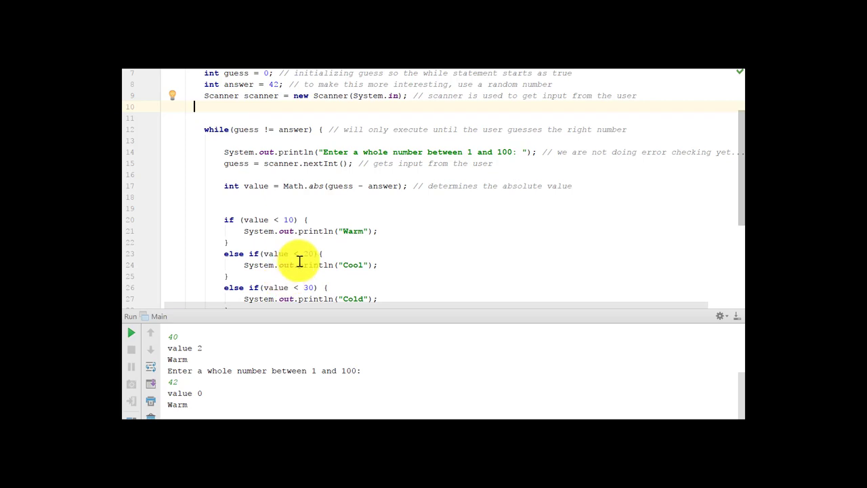
pyautogui.moveTo(296, 223)
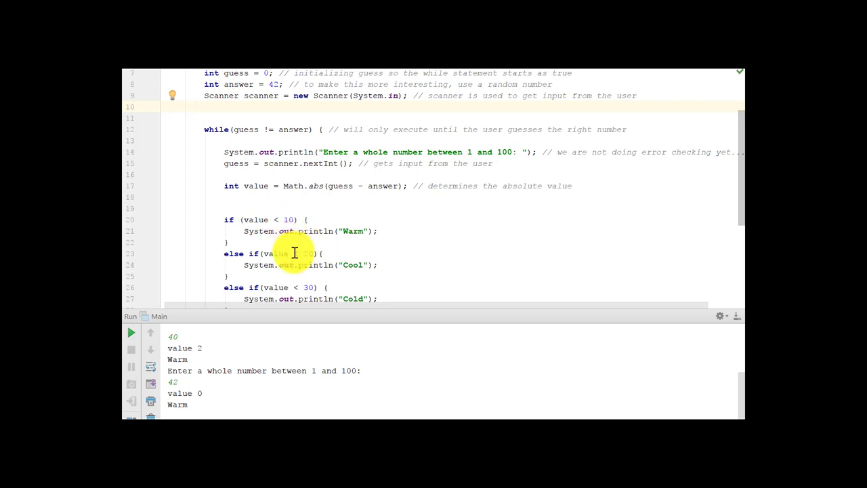
pyautogui.moveTo(293, 293)
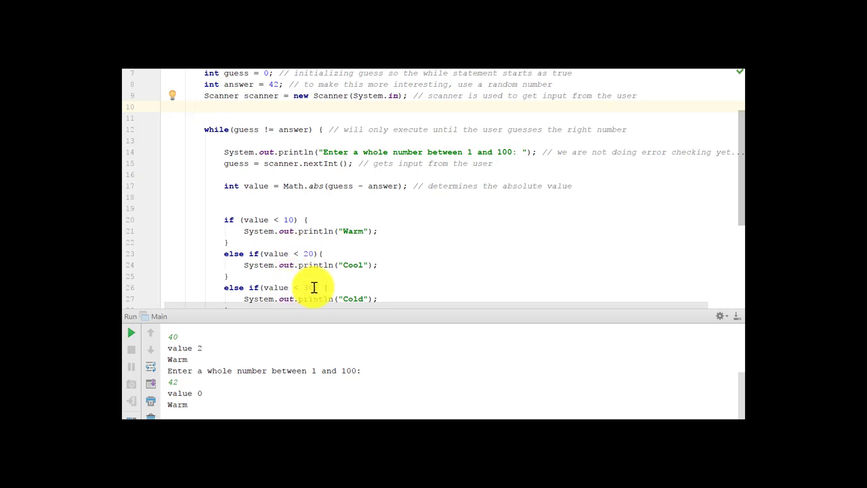
pyautogui.scroll(-3)
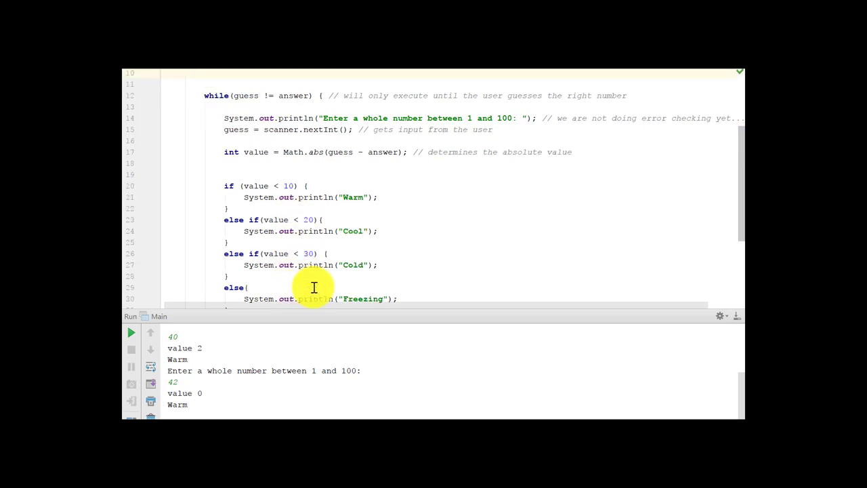
pyautogui.scroll(-3)
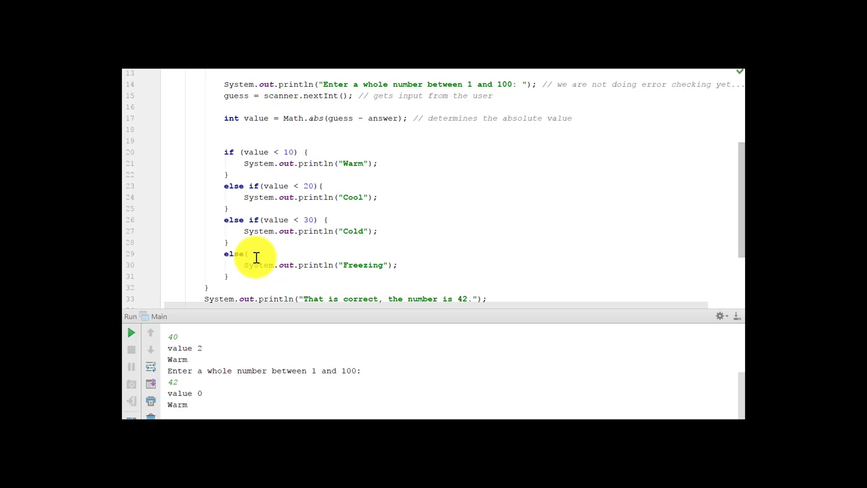
pyautogui.moveTo(324, 229)
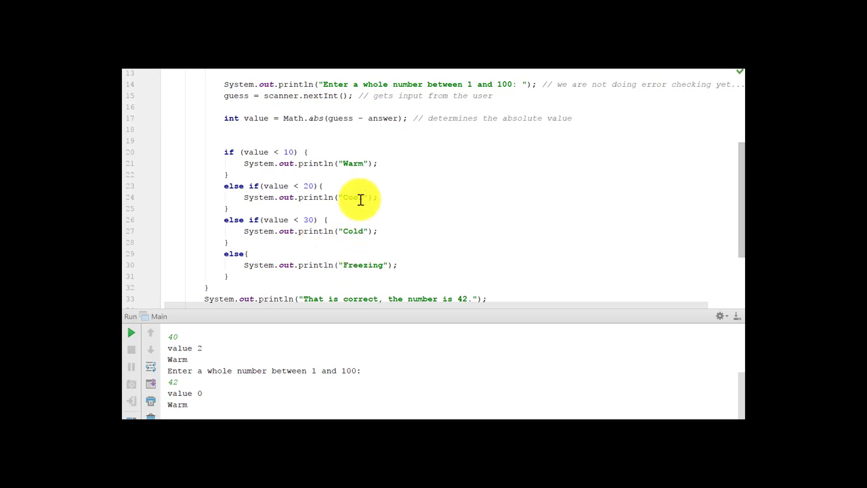
pyautogui.scroll(-3)
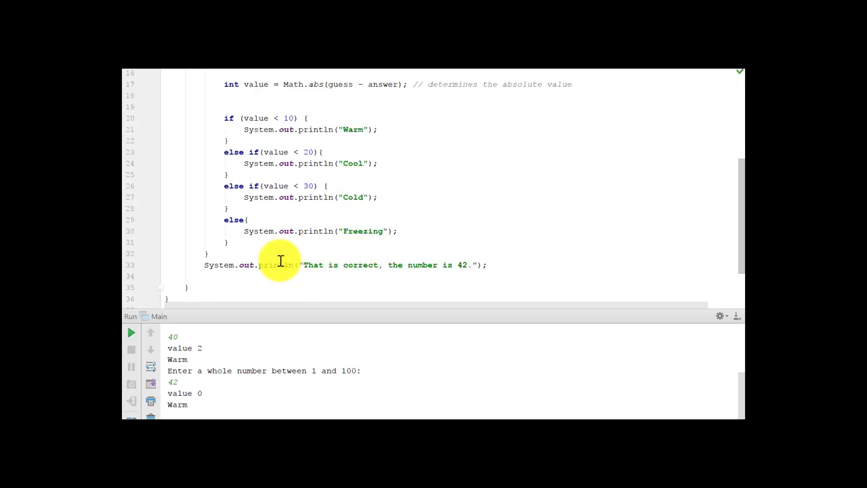
pyautogui.moveTo(260, 264)
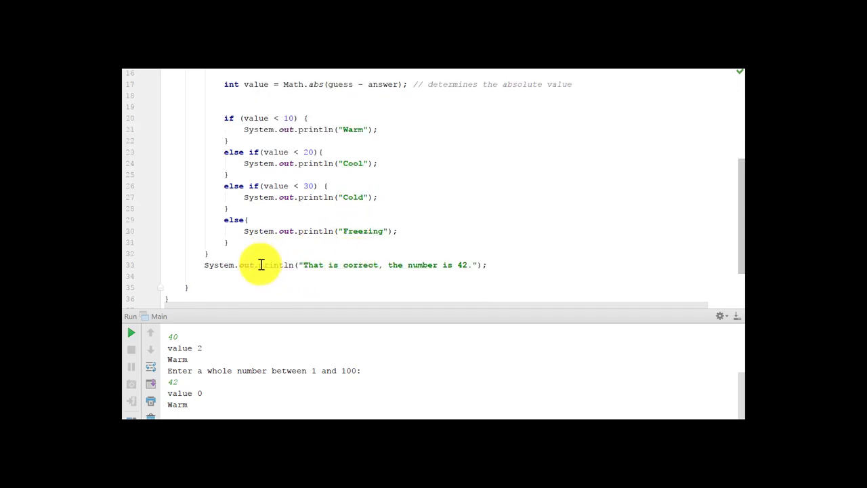
pyautogui.moveTo(376, 263)
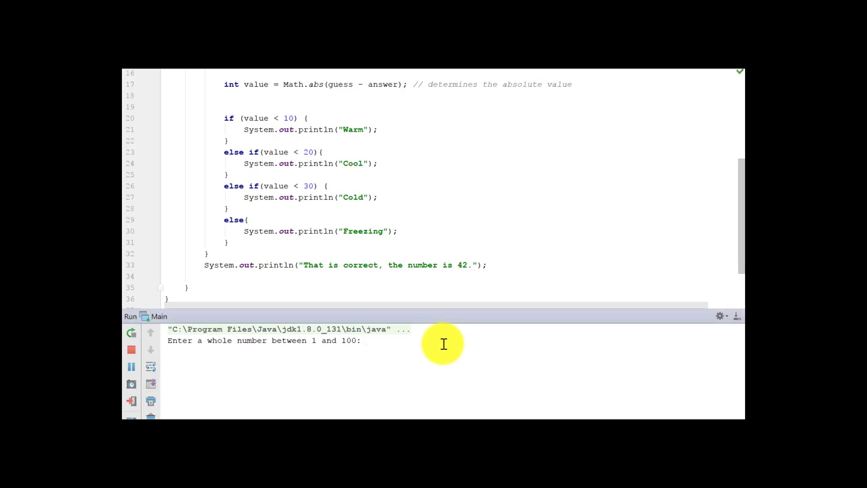
pyautogui.write('4')
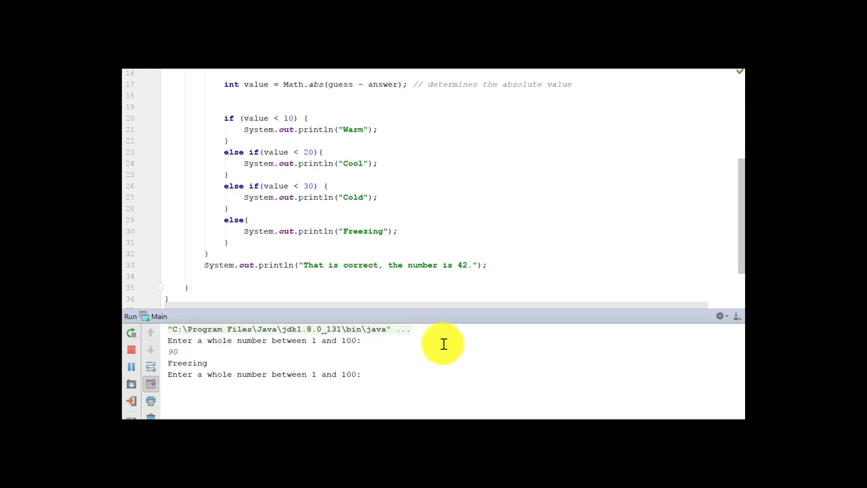
pyautogui.write('50')
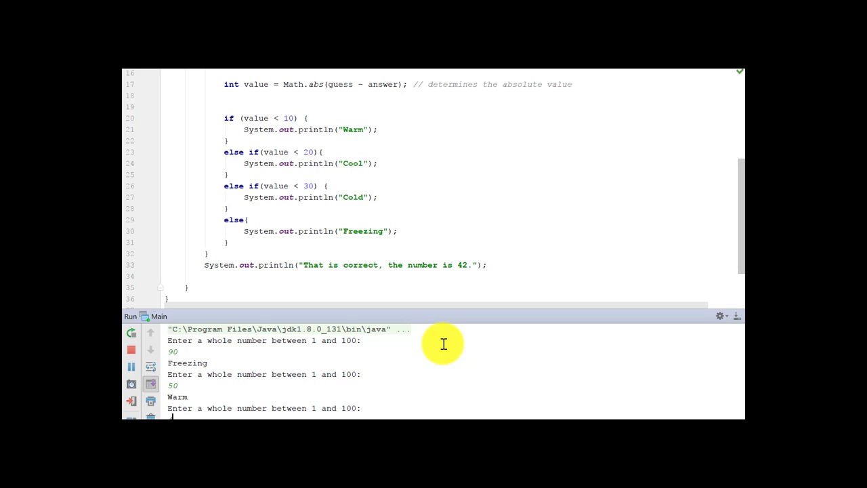
pyautogui.write('41')
pyautogui.write('42')
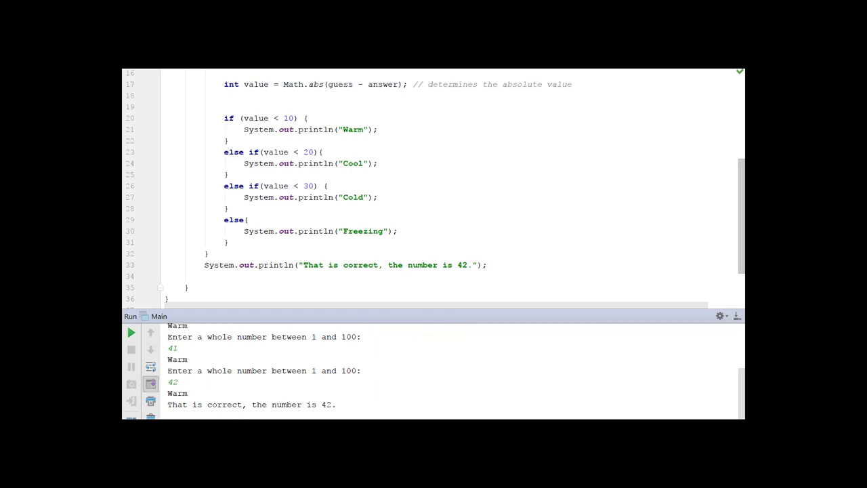
pyautogui.moveTo(386, 84)
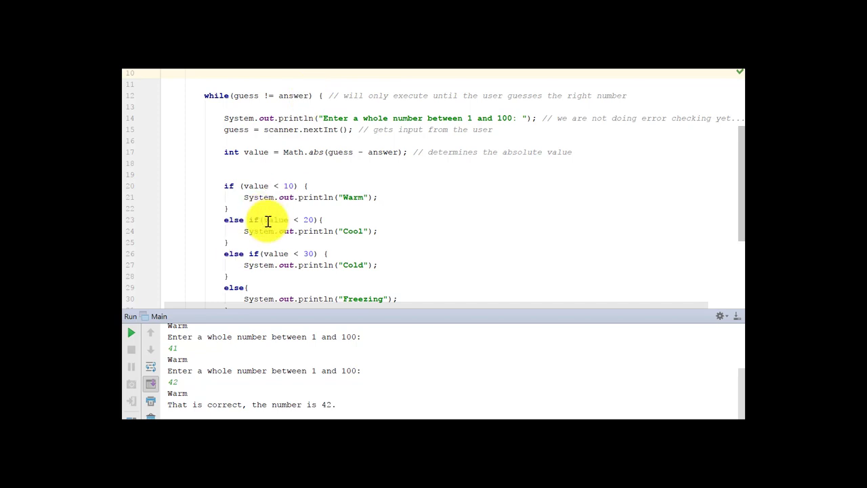
pyautogui.scroll(-3)
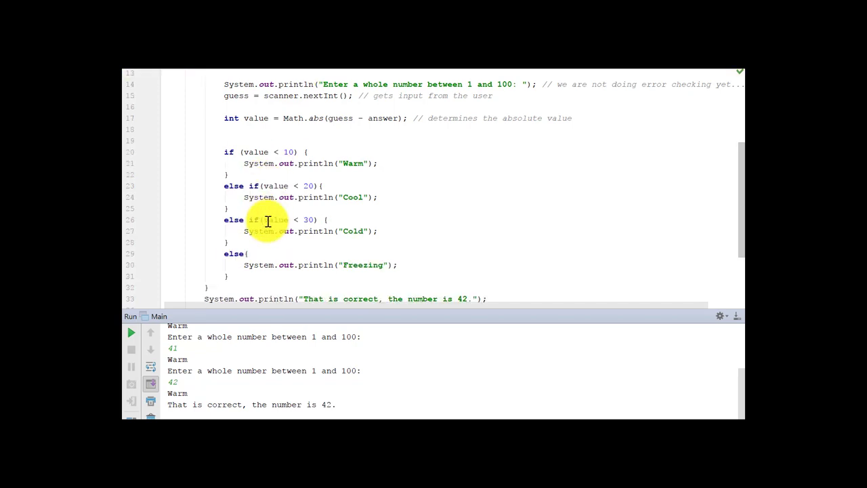